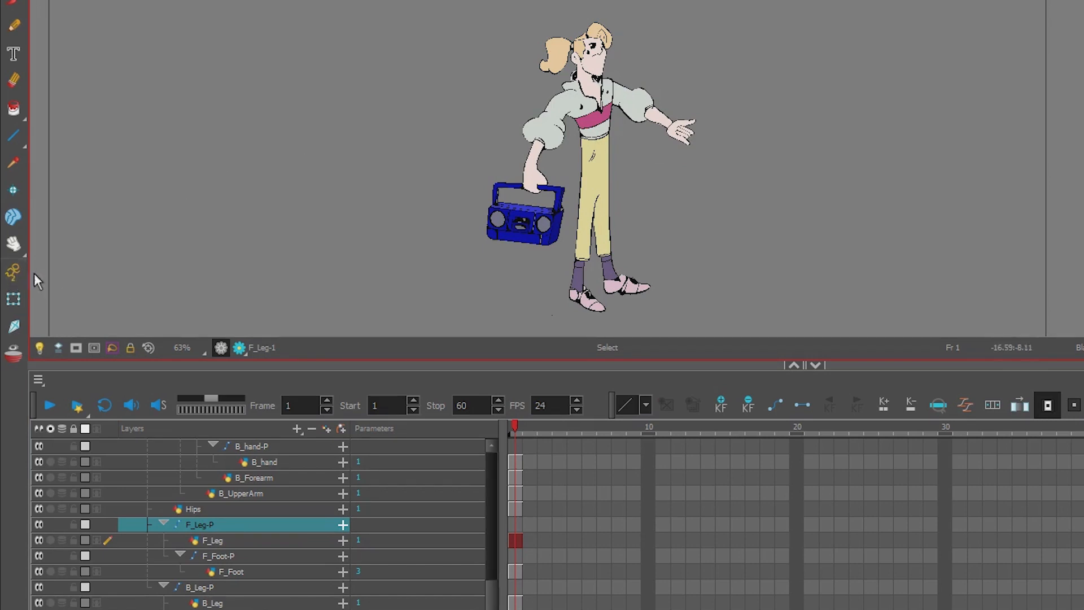
pyautogui.moveTo(86, 297)
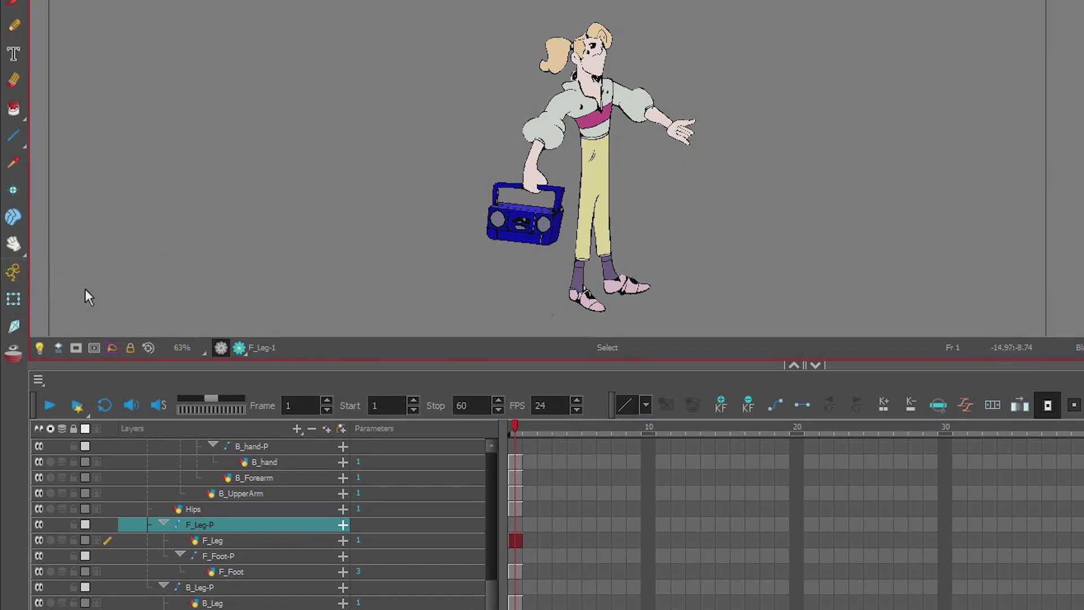
# Select the front leg drawing F_Leg as a whole layer and zoom in on the legs.
pyautogui.click(12, 298)
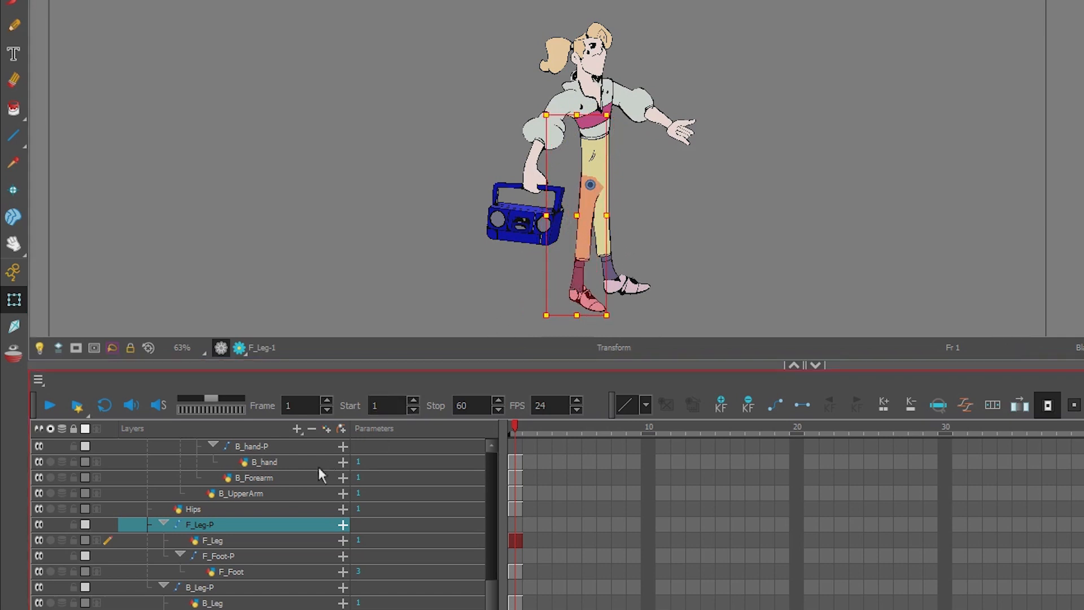
pyautogui.click(223, 556)
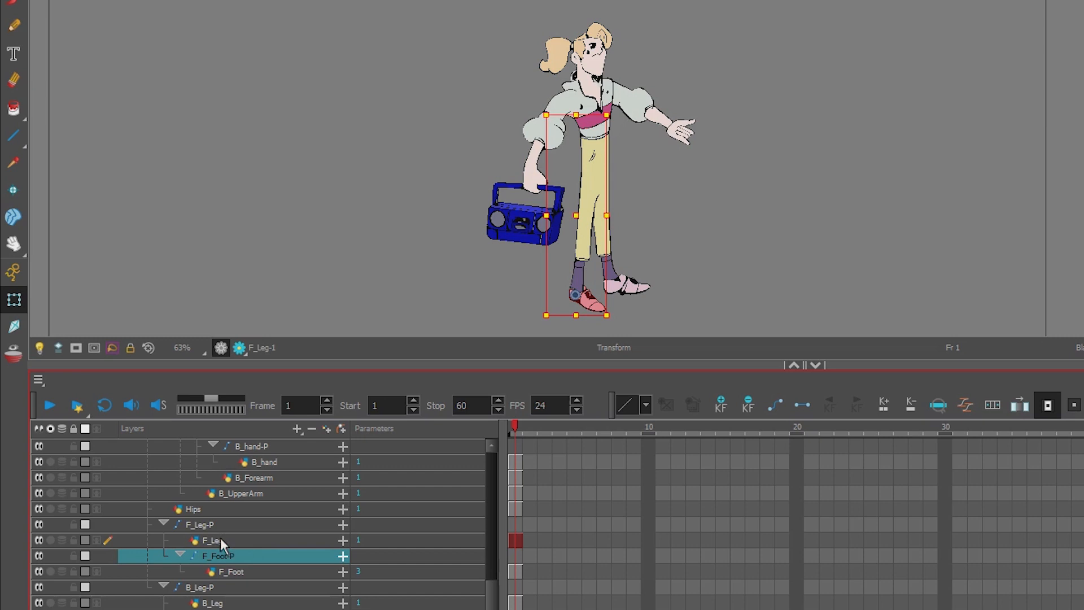
pyautogui.click(210, 540)
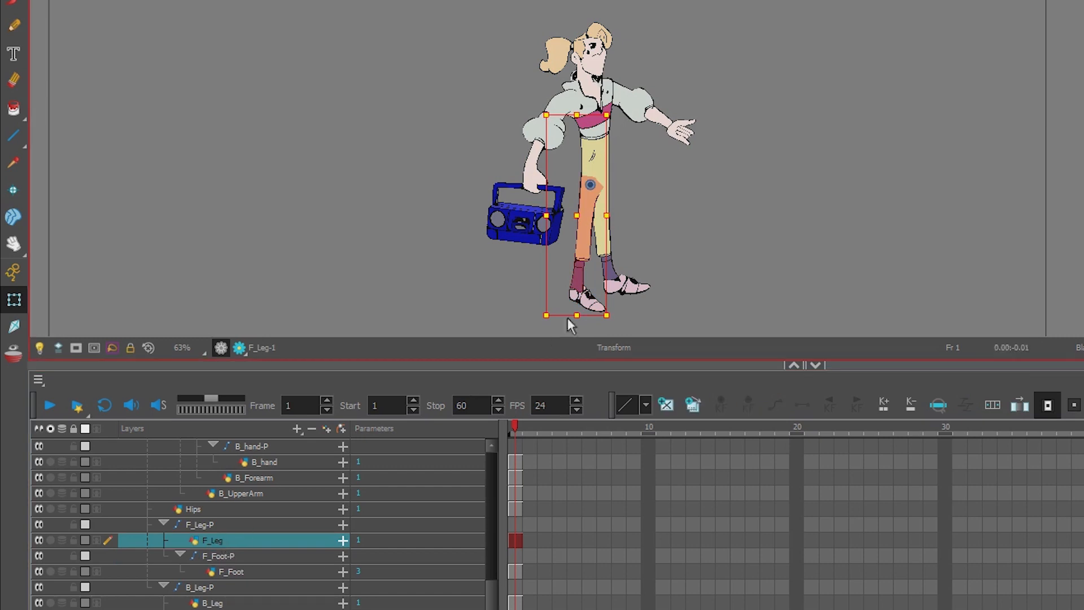
pyautogui.scroll(3)
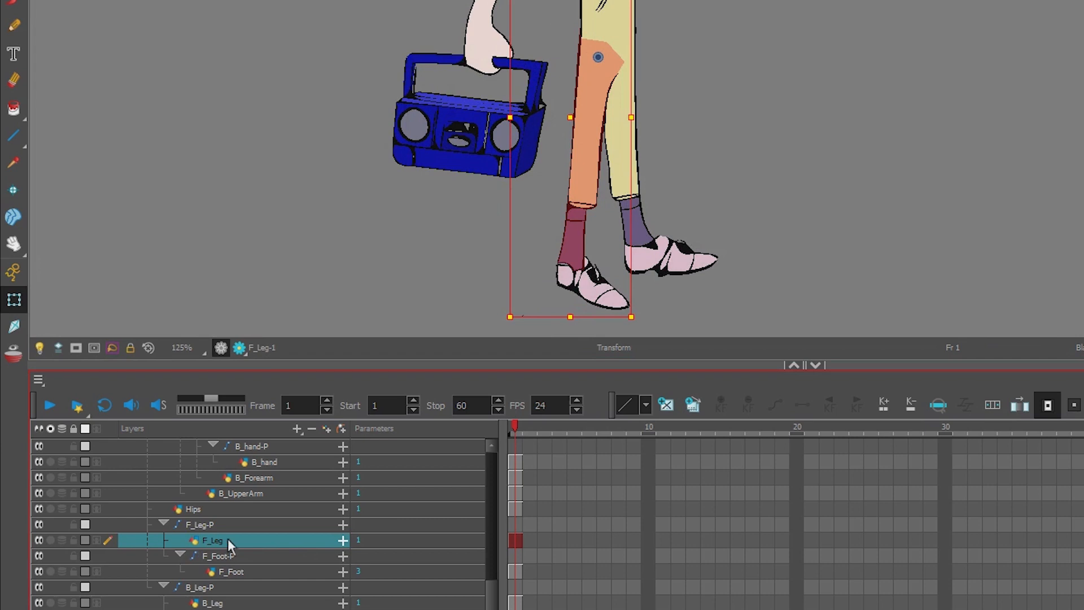
pyautogui.moveTo(259, 495)
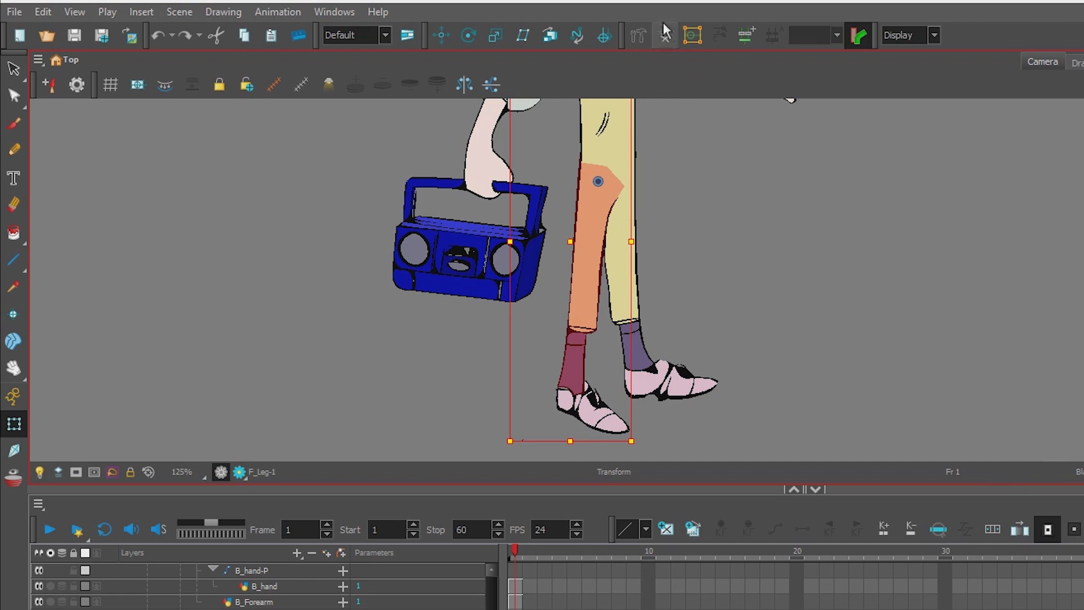
pyautogui.moveTo(664, 64)
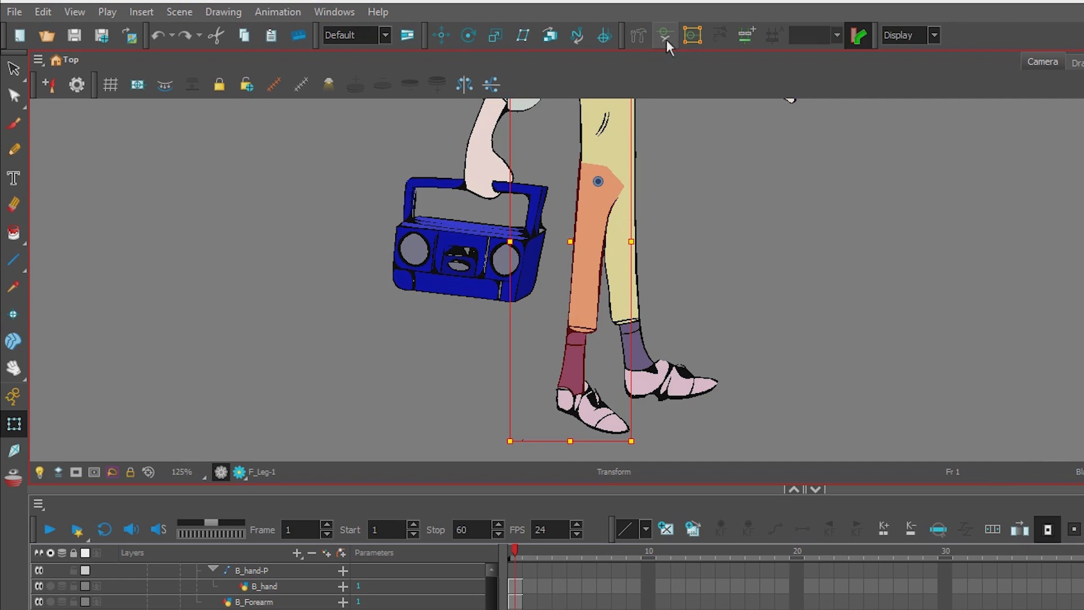
pyautogui.moveTo(640, 35)
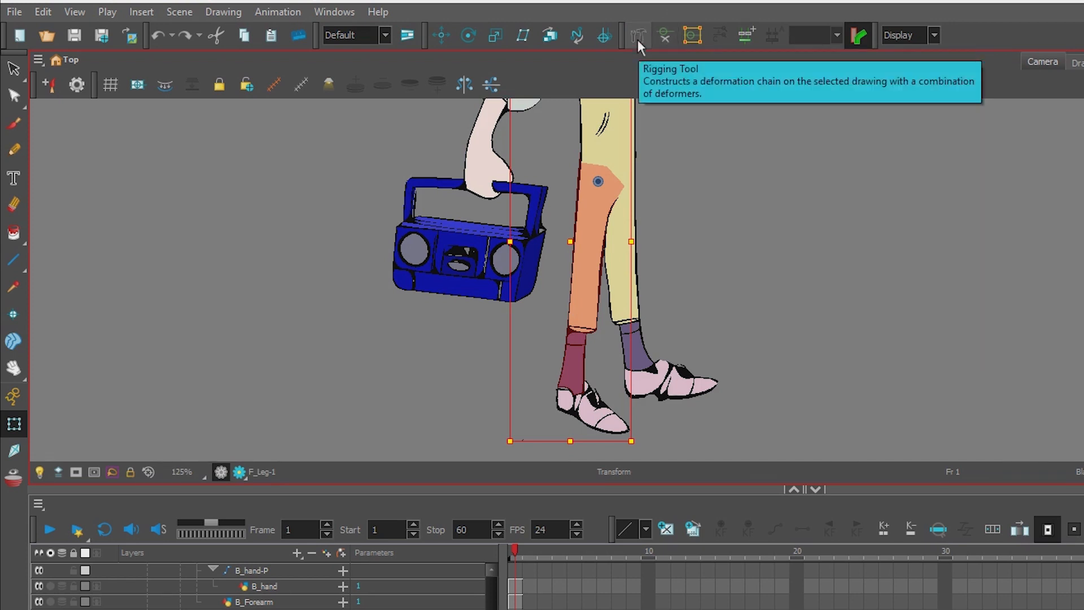
# Build a hip-knee-ankle bone chain on F_Leg with the Rigging Tool.
pyautogui.click(635, 35)
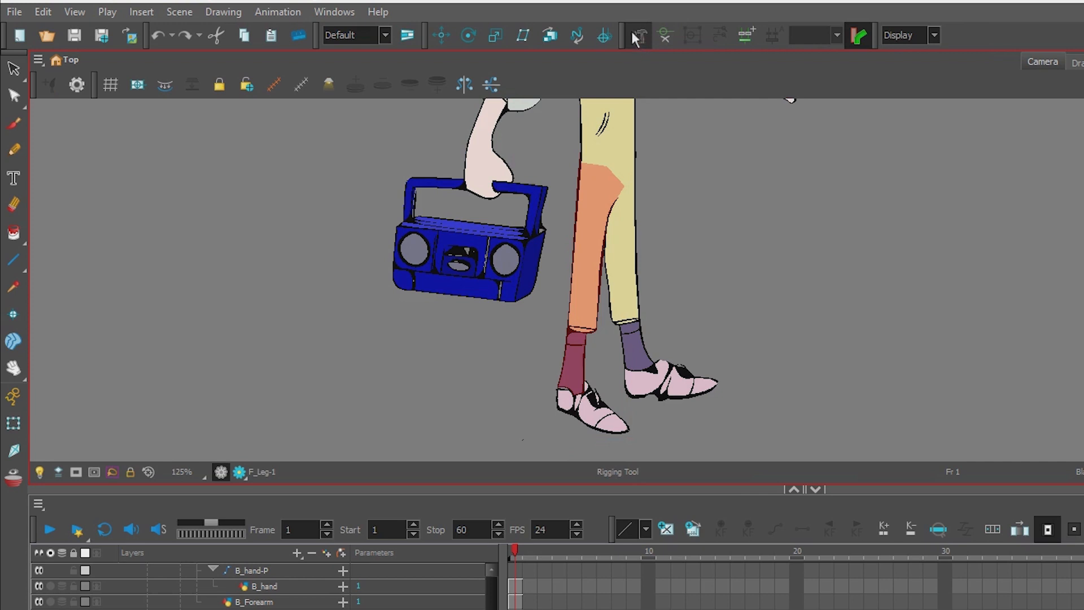
pyautogui.moveTo(637, 35)
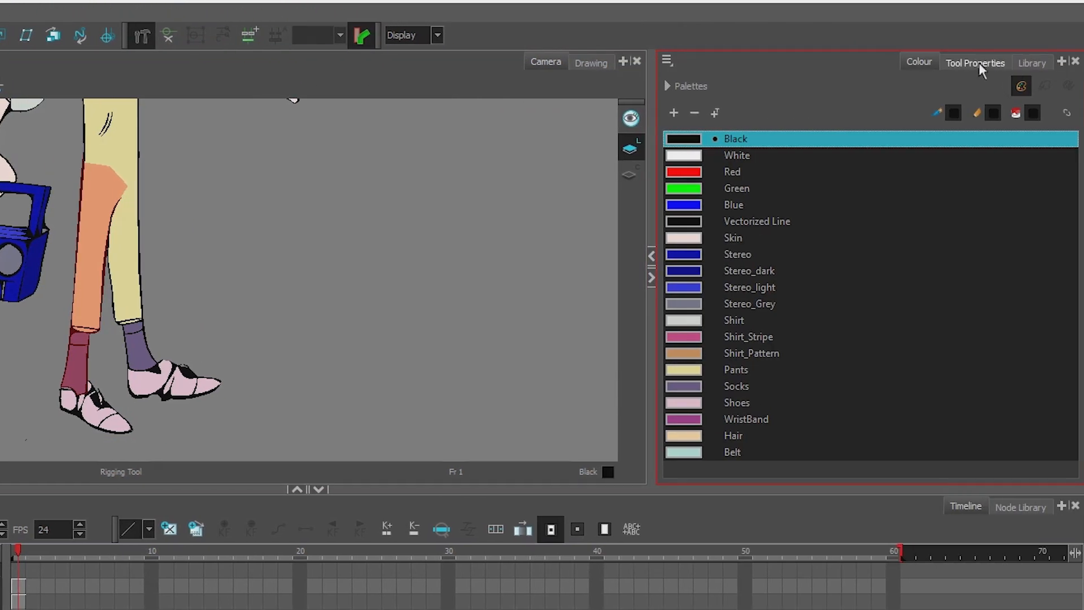
pyautogui.click(976, 63)
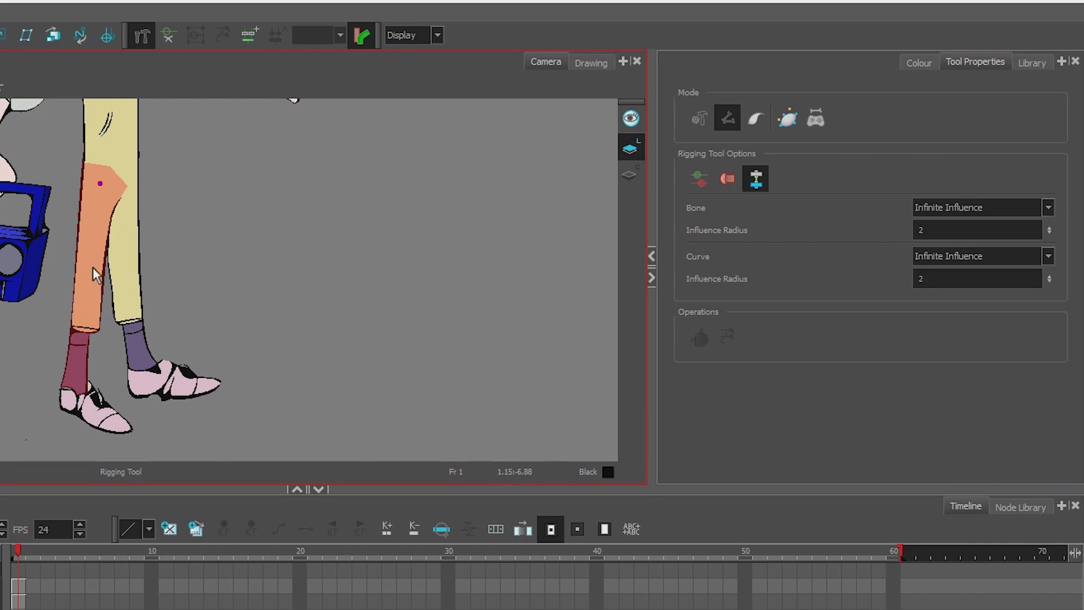
pyautogui.moveTo(88, 286)
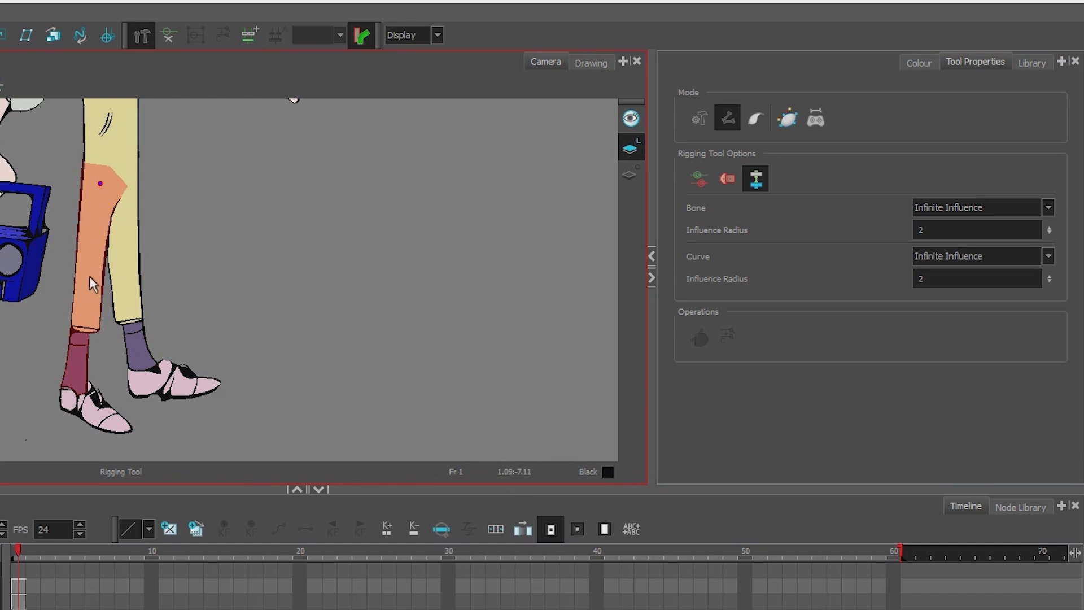
pyautogui.moveTo(99, 183); pyautogui.dragTo(94, 276)
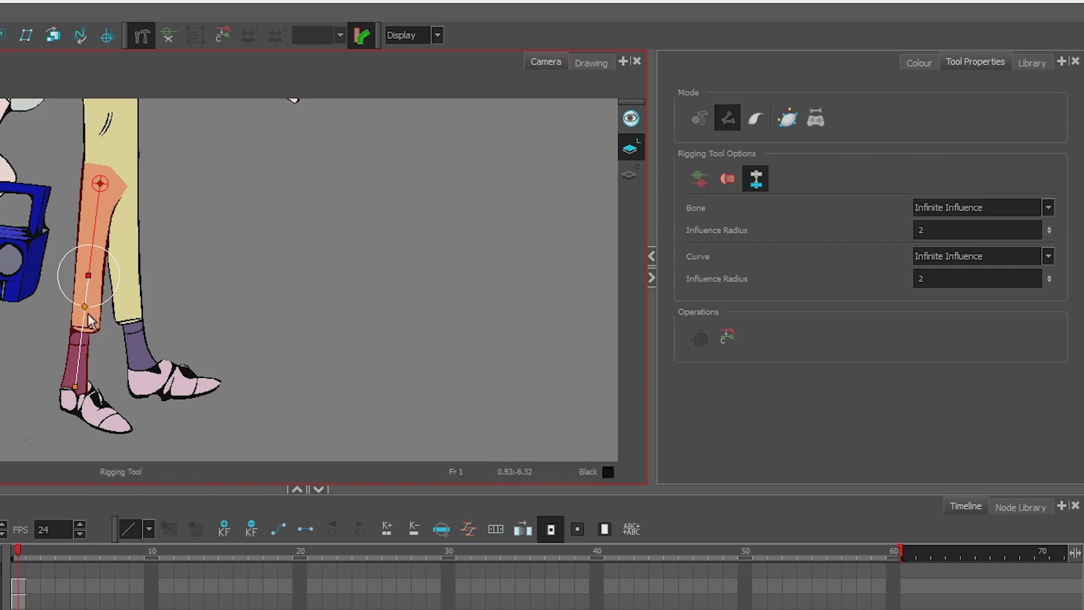
pyautogui.moveTo(125, 275)
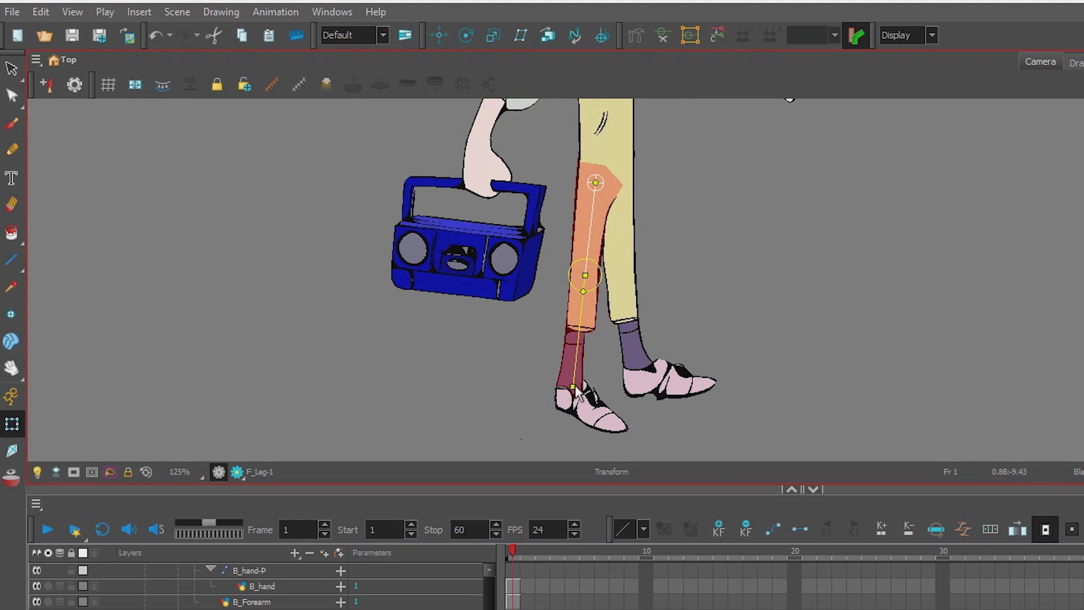
pyautogui.moveTo(583, 388); pyautogui.dragTo(485, 312)
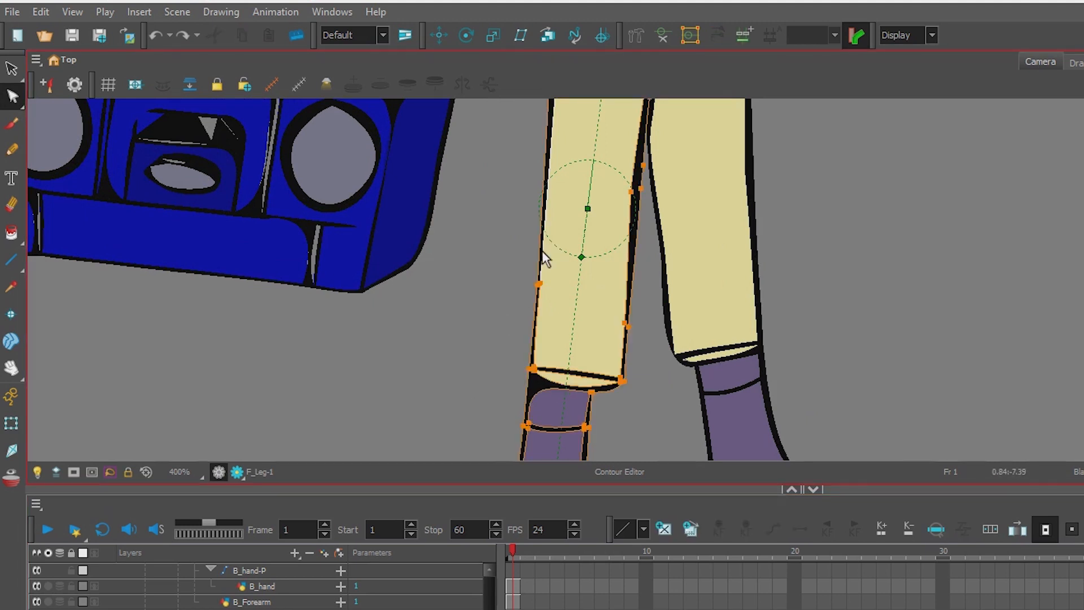
pyautogui.moveTo(546, 213)
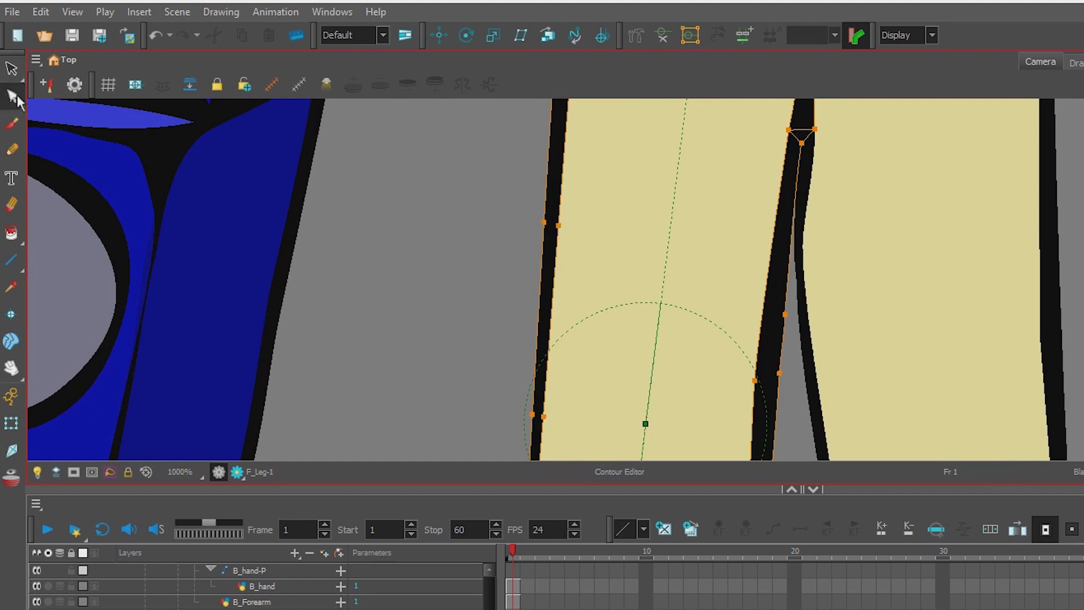
pyautogui.moveTo(431, 223)
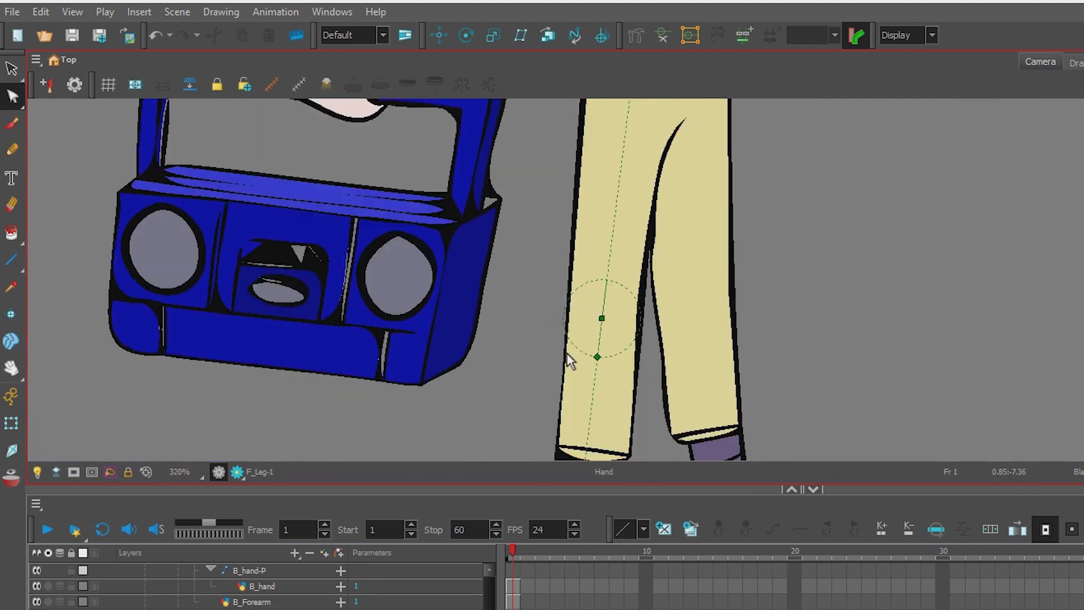
pyautogui.click(12, 423)
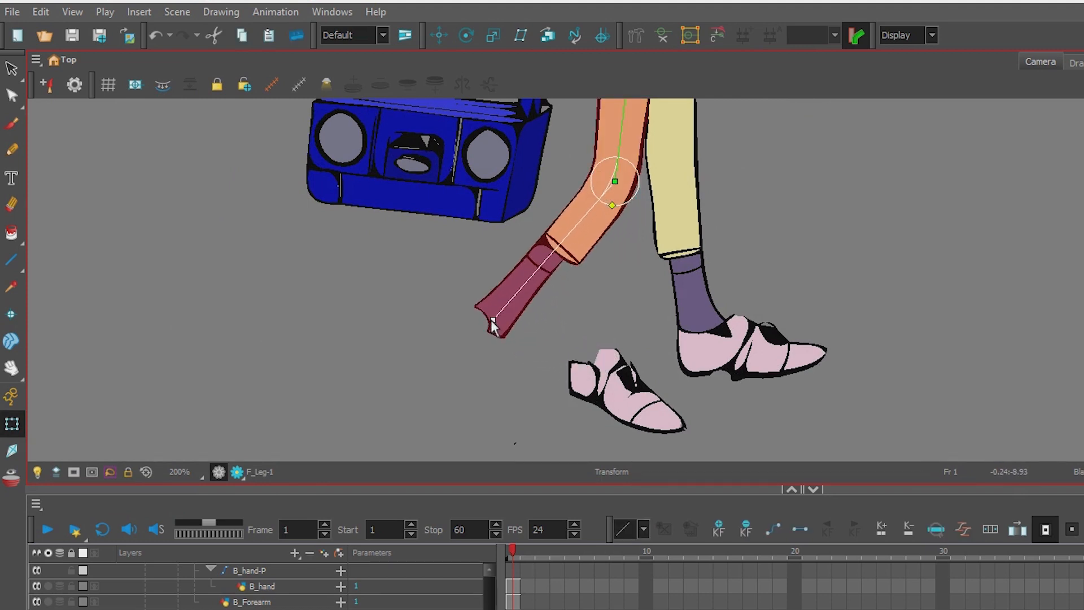
# Rotate the front leg's lower bone to test the knee bend; the foot stays behind.
pyautogui.moveTo(495, 326); pyautogui.dragTo(457, 290)
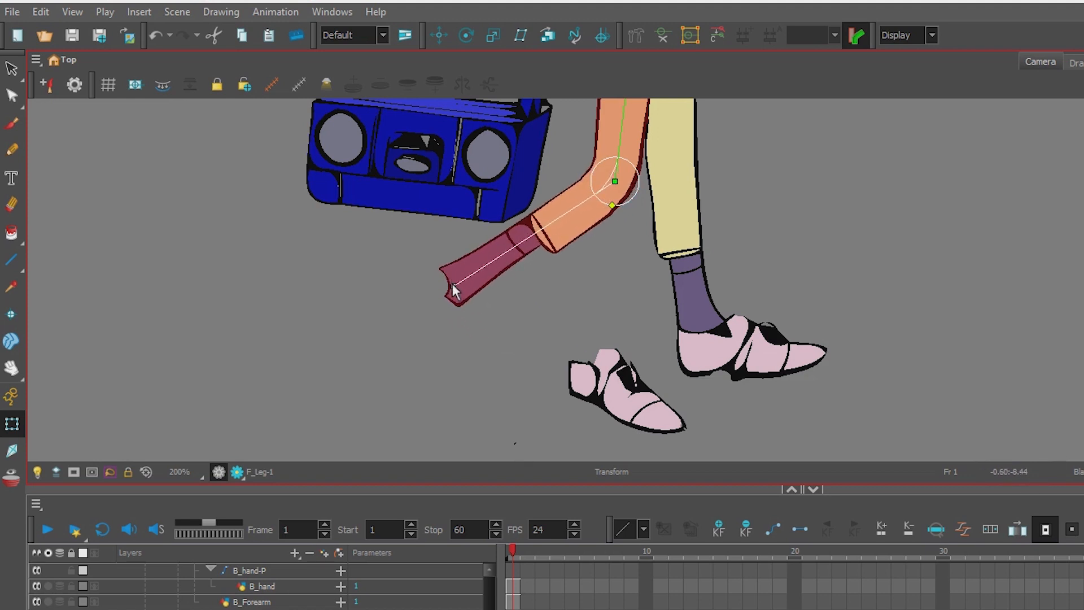
pyautogui.moveTo(453, 291); pyautogui.dragTo(493, 320)
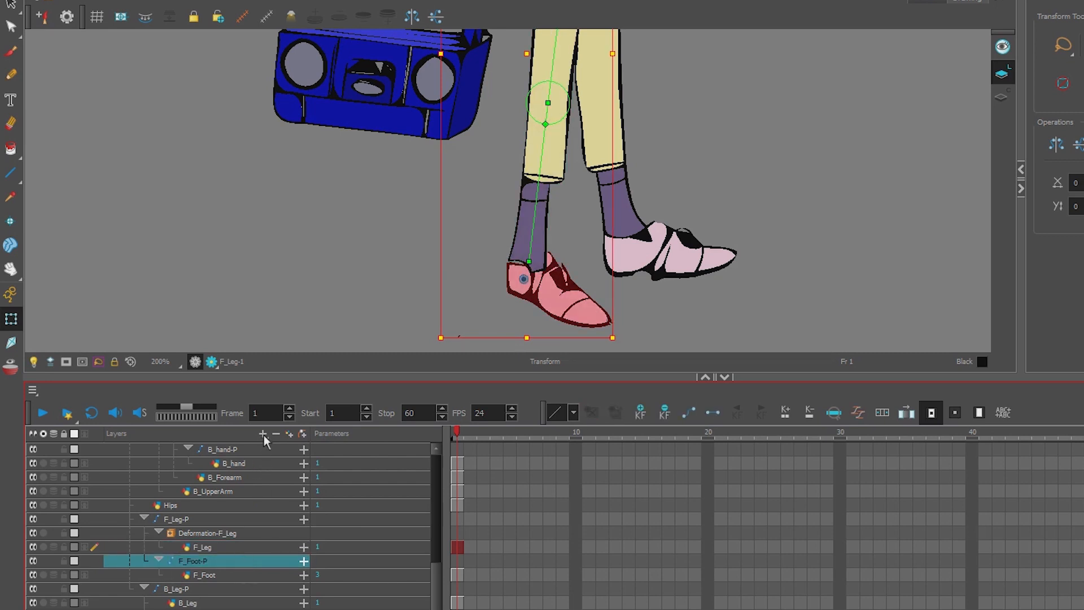
# Add a Kinematic Output layer above the front foot peg F_Foot-P.
pyautogui.click(262, 434)
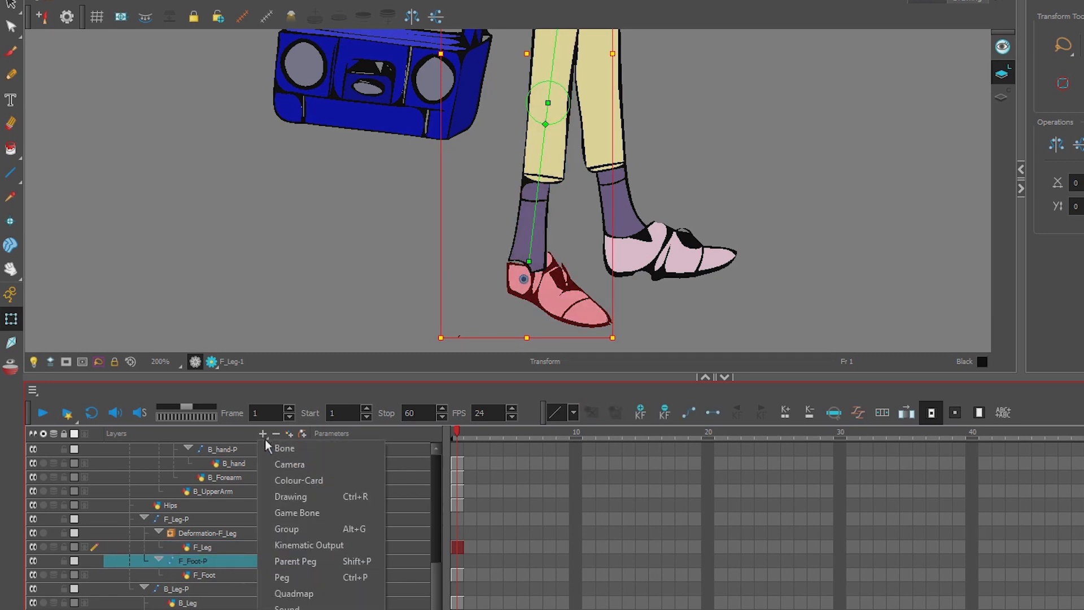
pyautogui.click(309, 546)
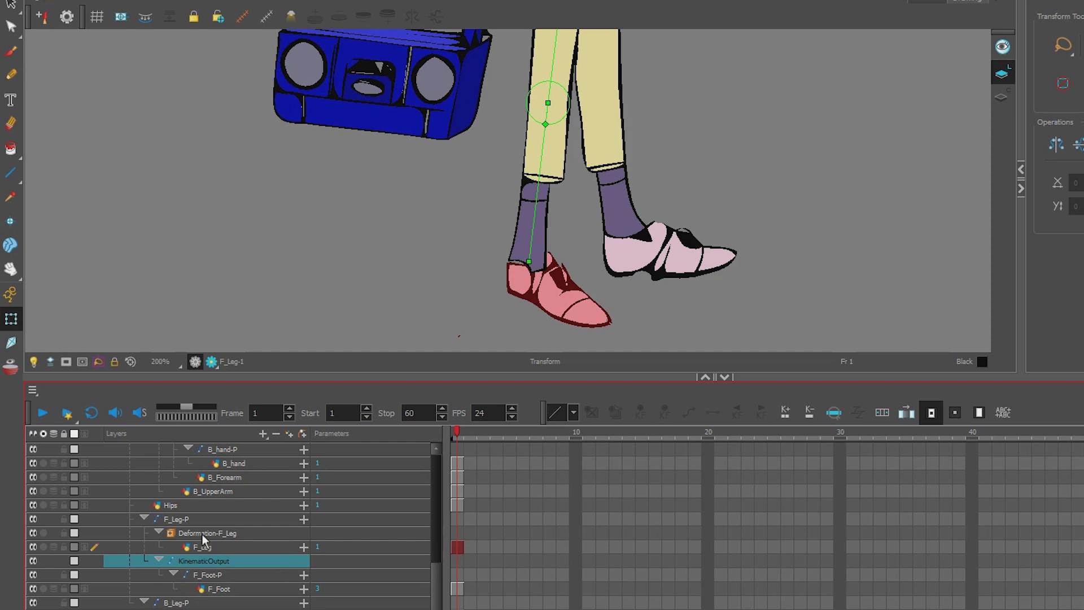
pyautogui.moveTo(215, 544)
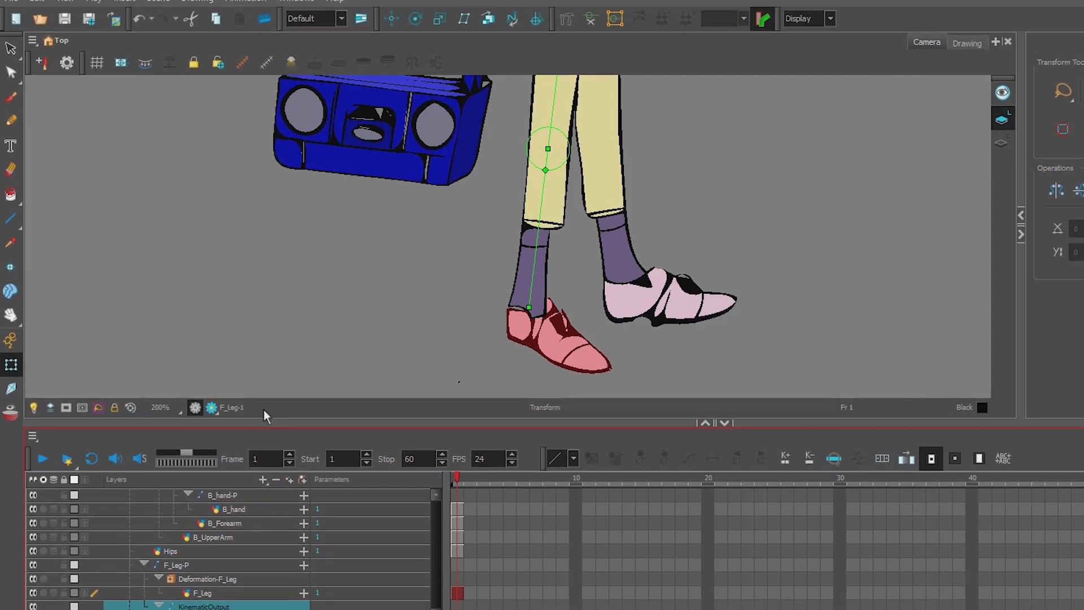
# In the Node View, connect Deformation-F_Leg's output to the KinematicOutput feeding F_Foot-P.
pyautogui.click(296, 5)
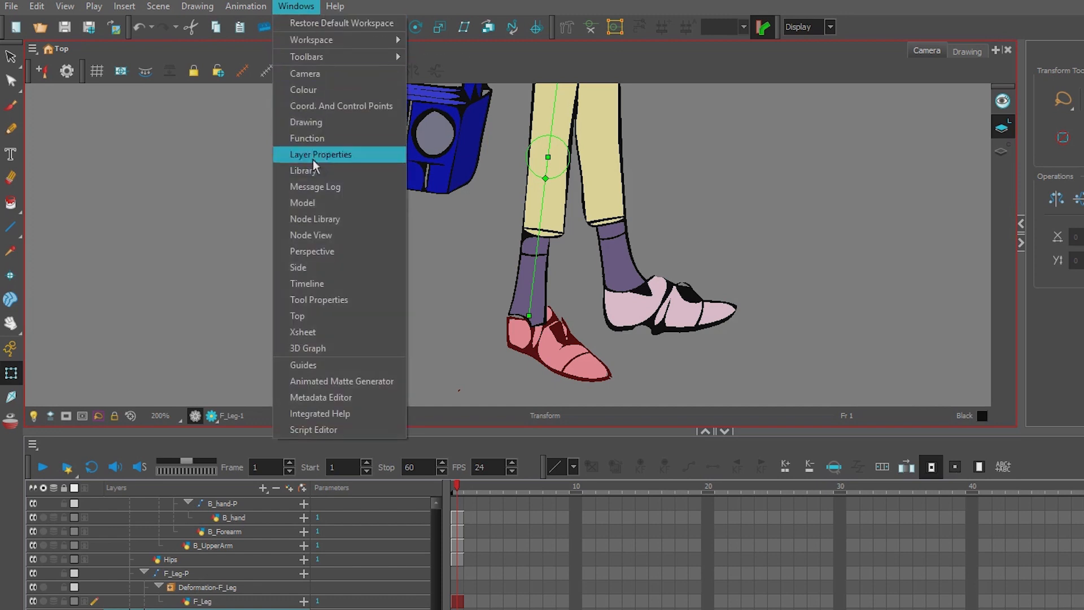
pyautogui.click(312, 235)
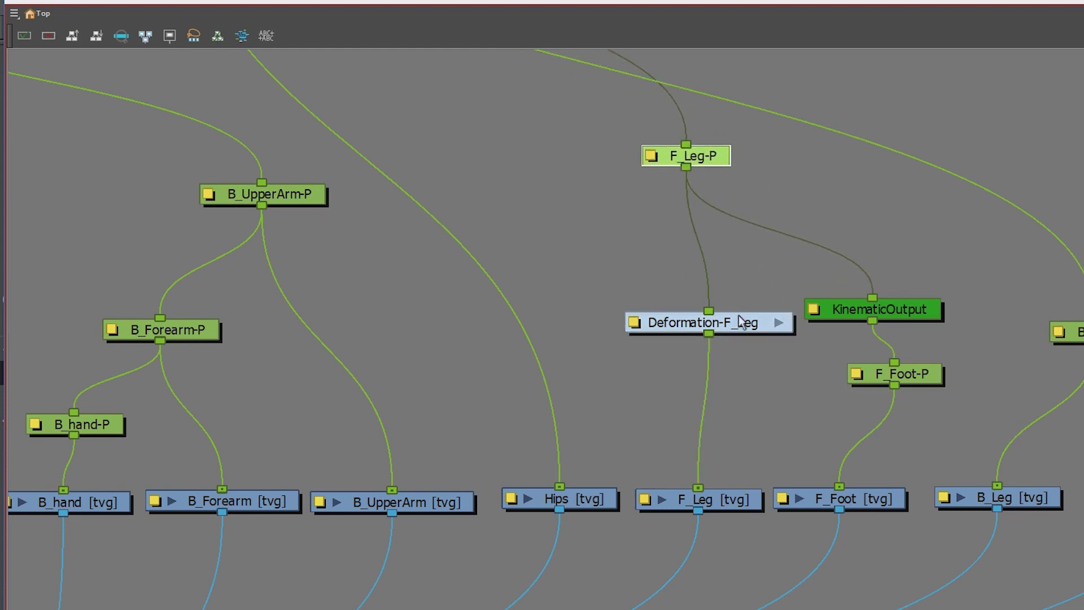
pyautogui.moveTo(709, 321); pyautogui.dragTo(713, 263)
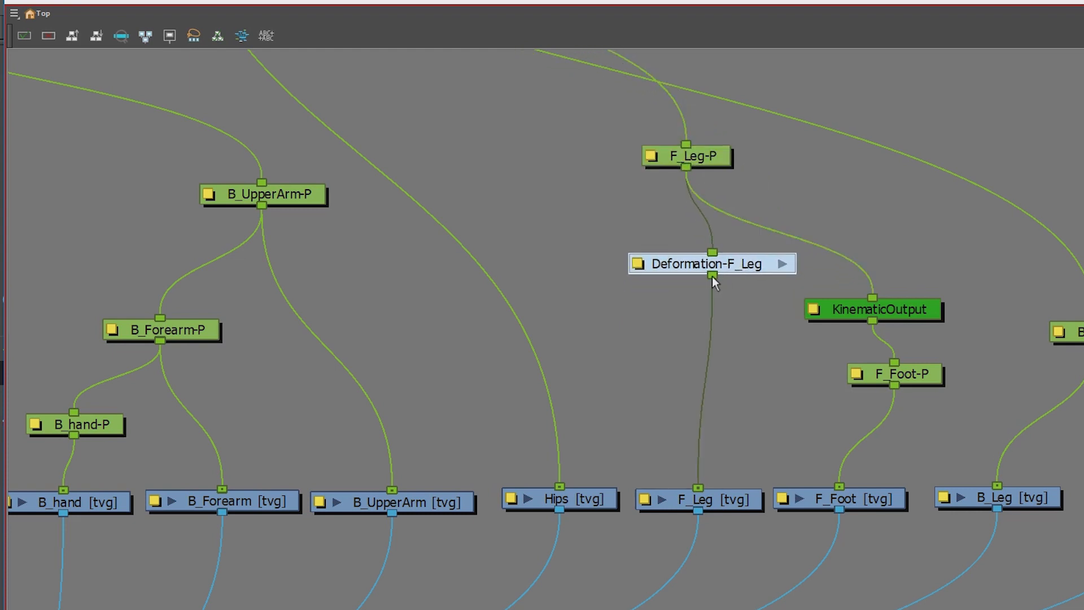
pyautogui.moveTo(864, 313)
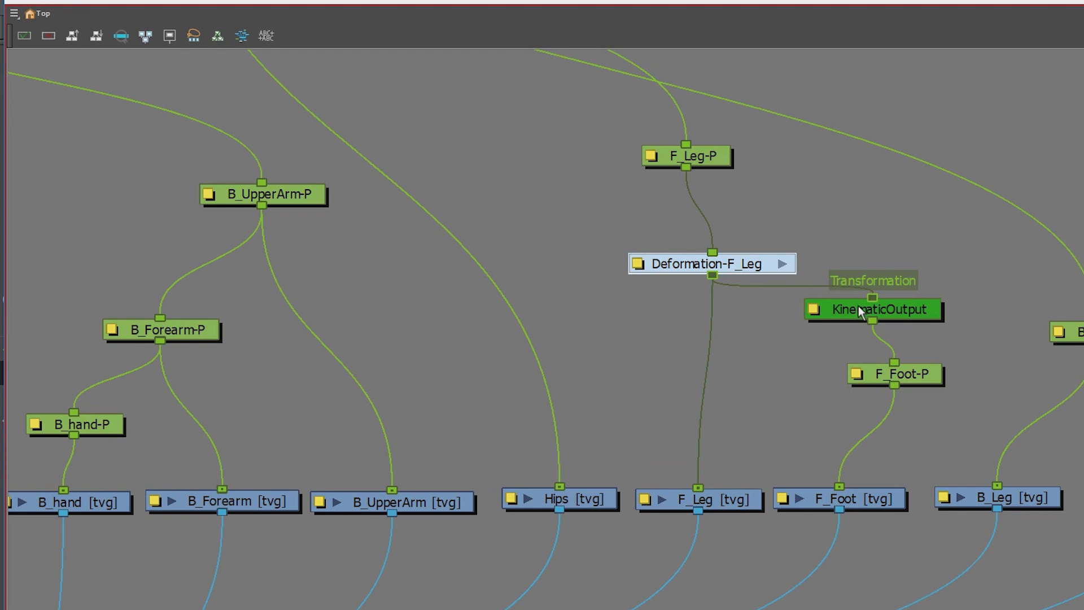
pyautogui.moveTo(874, 310); pyautogui.dragTo(818, 325)
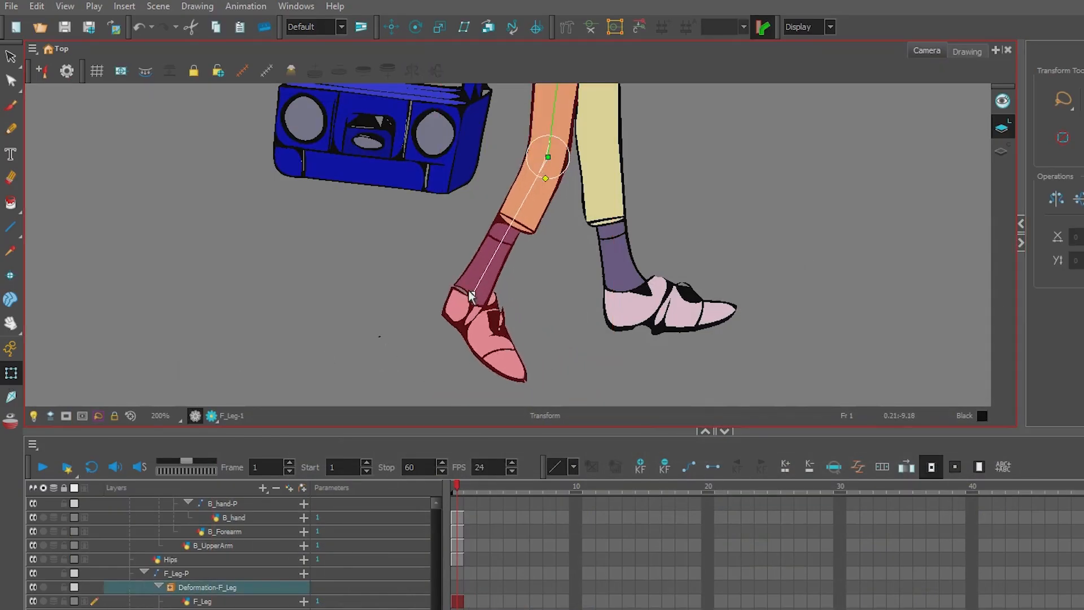
# Bend the front leg at the knee and confirm the red shoe follows the shin.
pyautogui.moveTo(470, 297); pyautogui.dragTo(485, 282)
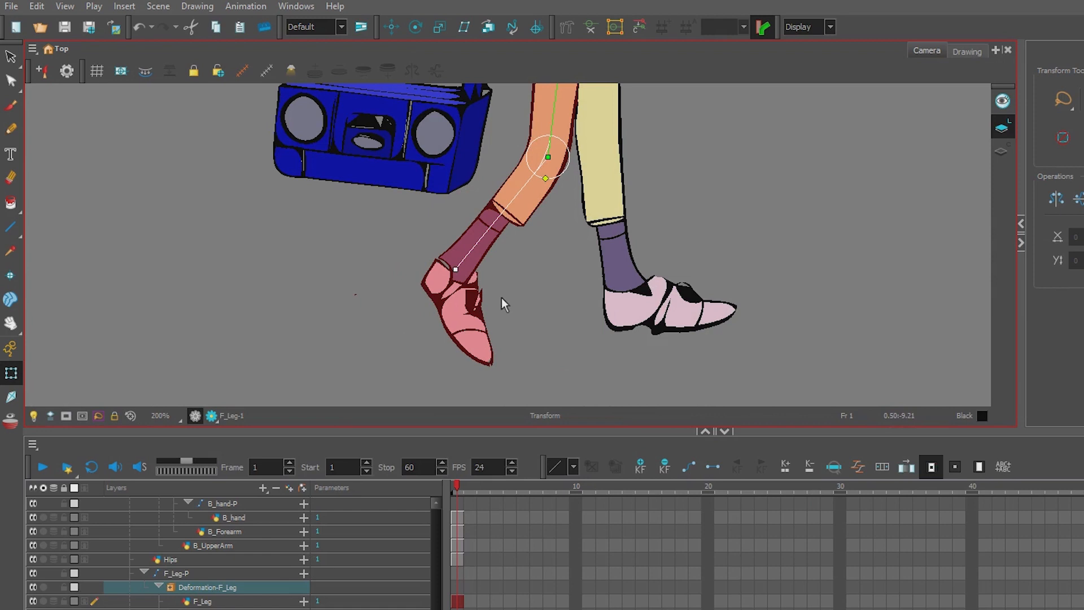
pyautogui.moveTo(455, 270); pyautogui.dragTo(517, 289)
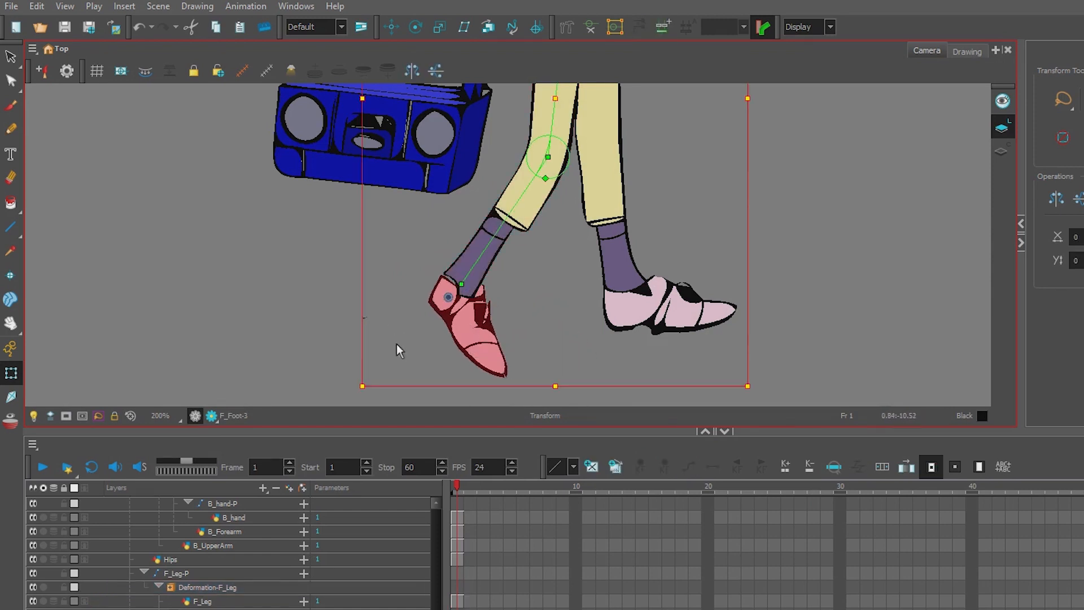
pyautogui.moveTo(764, 407)
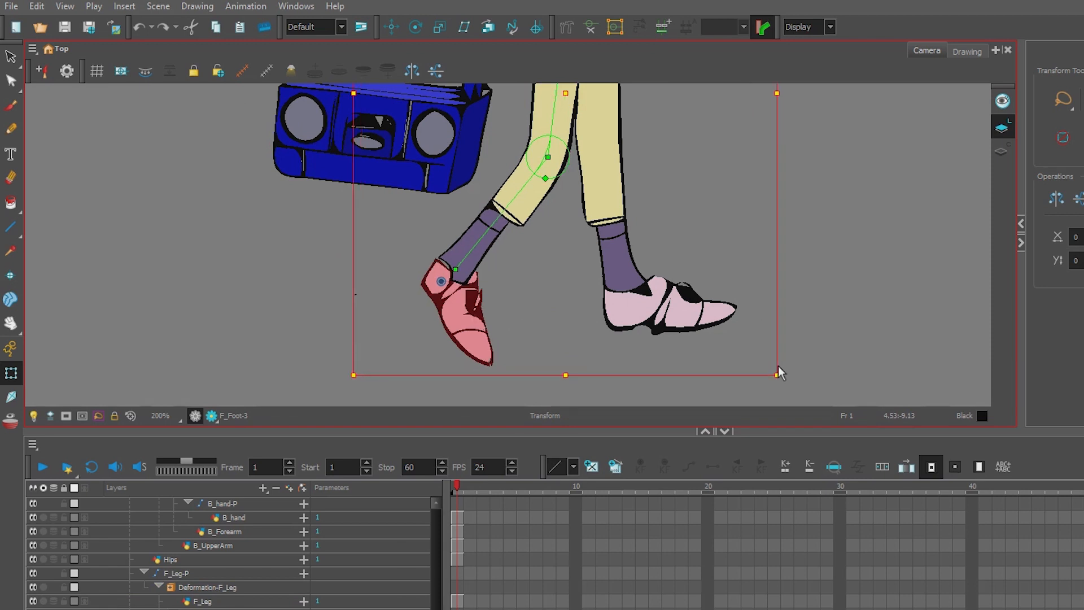
pyautogui.moveTo(780, 371); pyautogui.dragTo(464, 399)
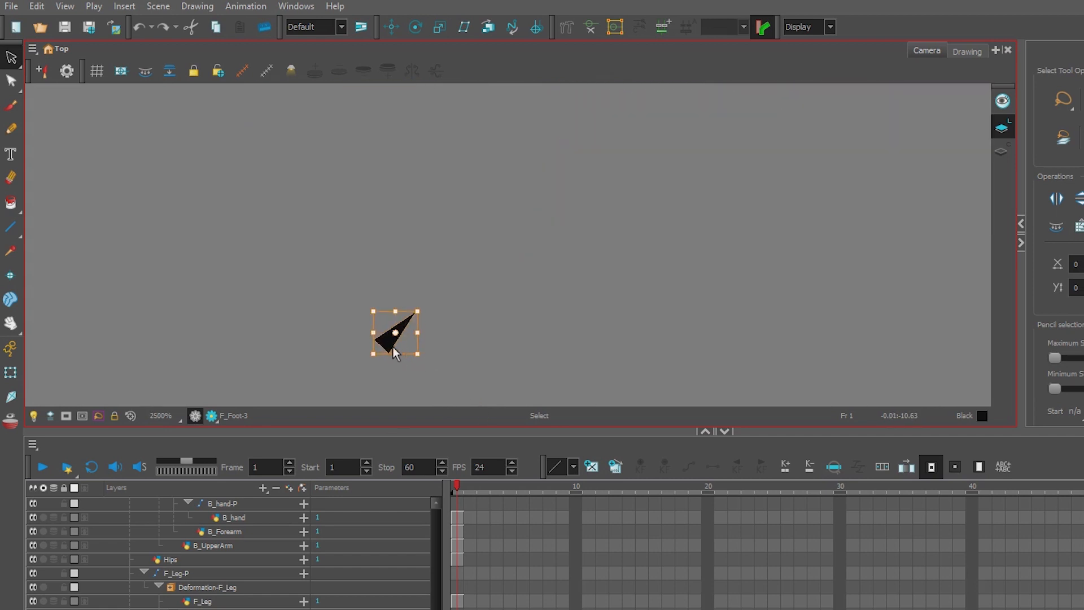
# Inspect the tiny stray black shape near the foot, then retest the front knee bend.
pyautogui.click(407, 353)
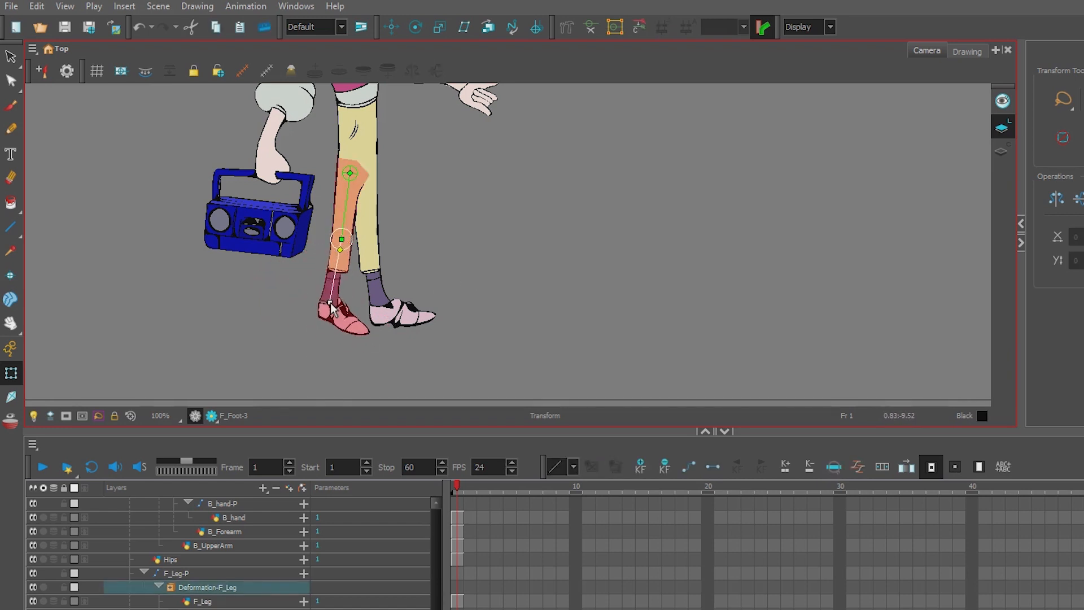
pyautogui.moveTo(339, 297); pyautogui.dragTo(270, 307)
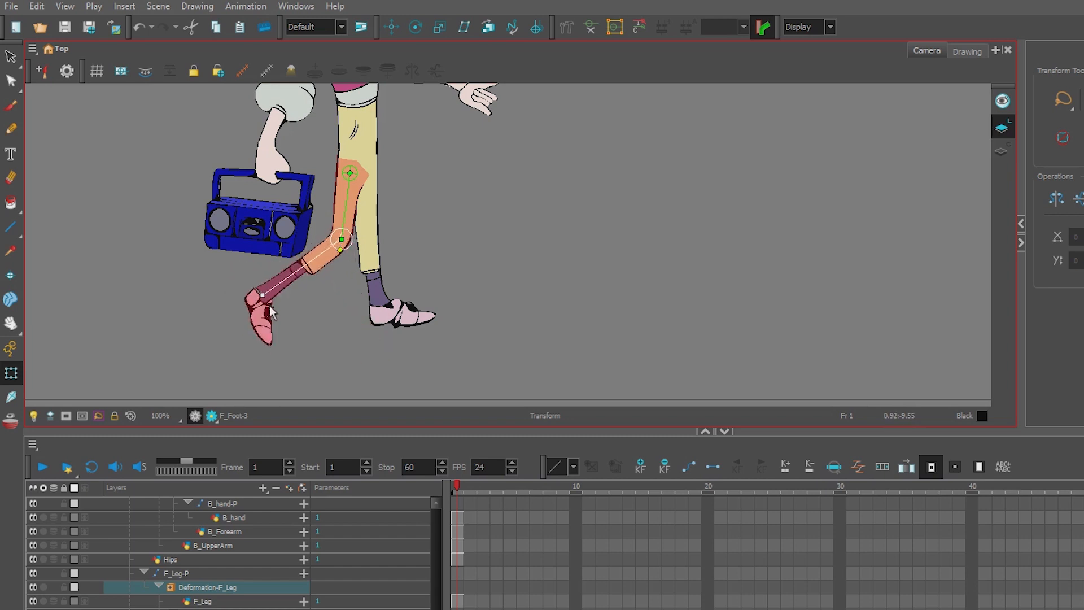
pyautogui.moveTo(260, 296); pyautogui.dragTo(328, 306)
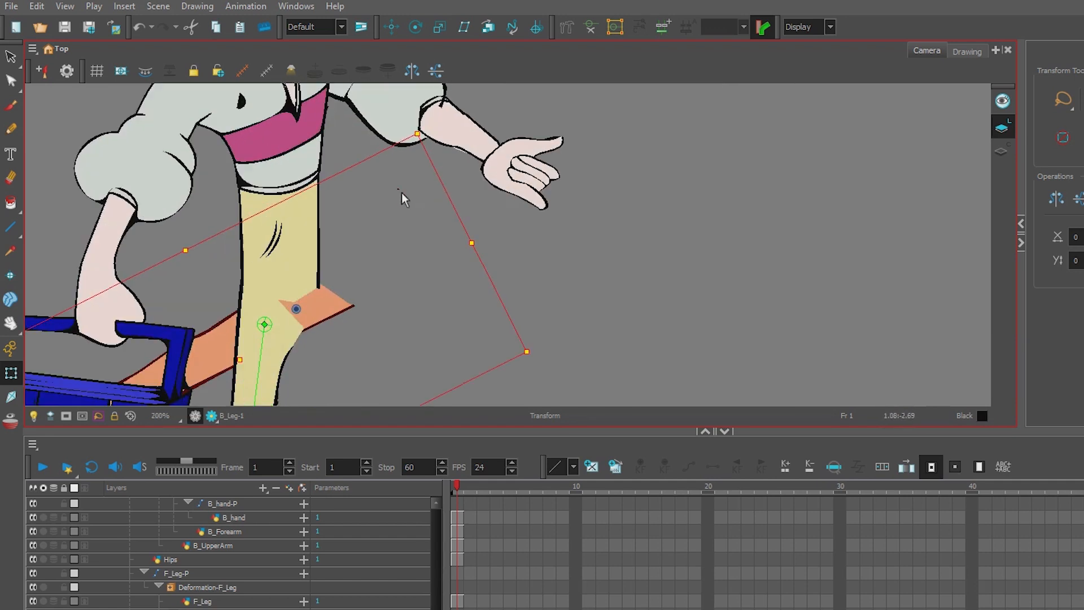
# Reset the front leg to its straight rest pose.
pyautogui.click(8, 54)
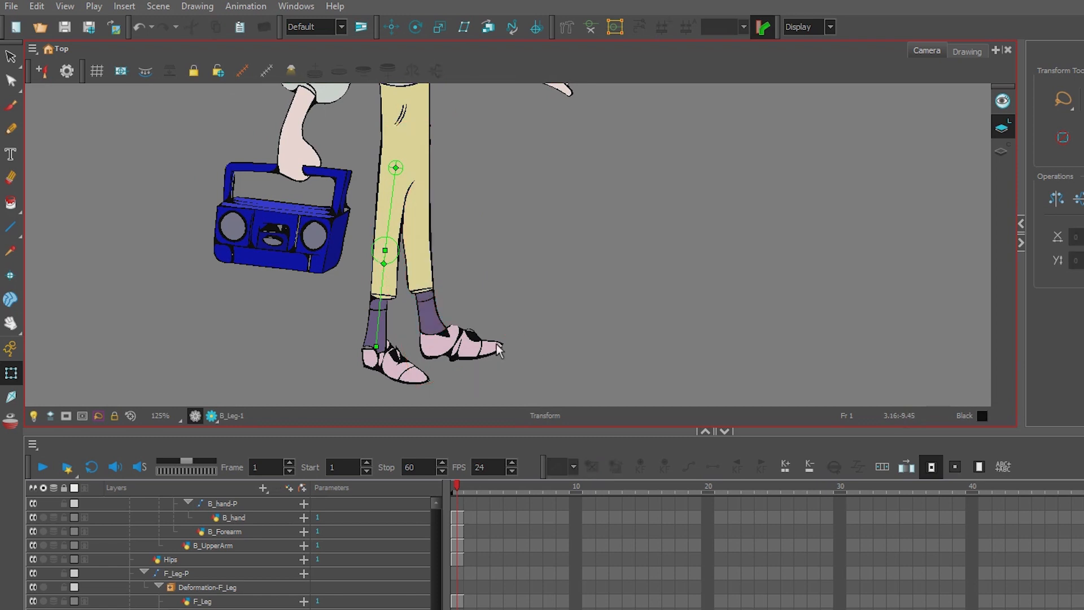
# Select B_Leg and build its hip-knee-ankle bone chain with the Rigging Tool.
pyautogui.click(460, 343)
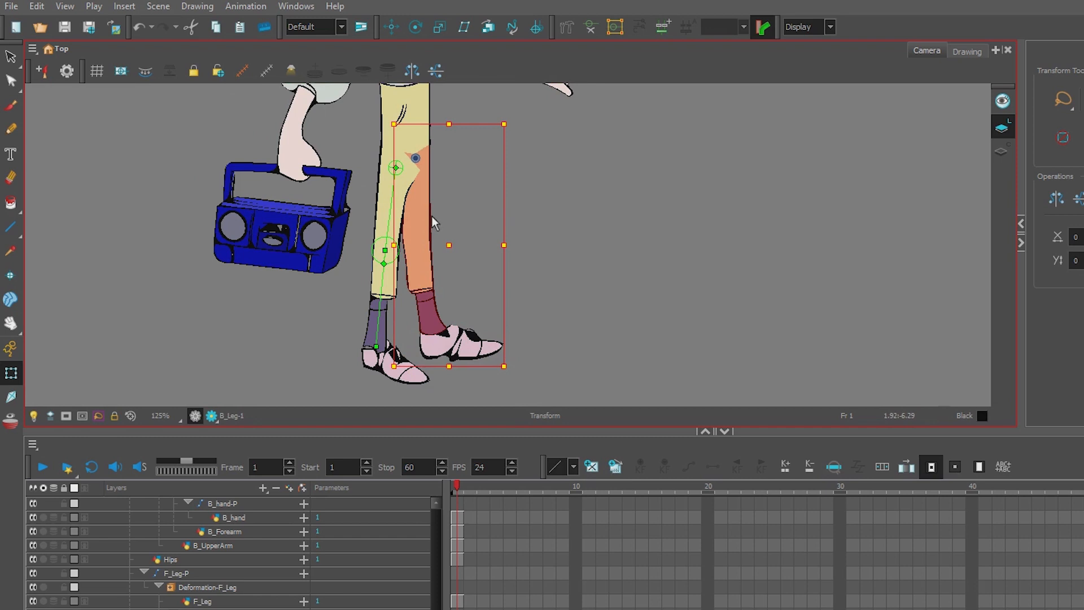
pyautogui.moveTo(567, 27)
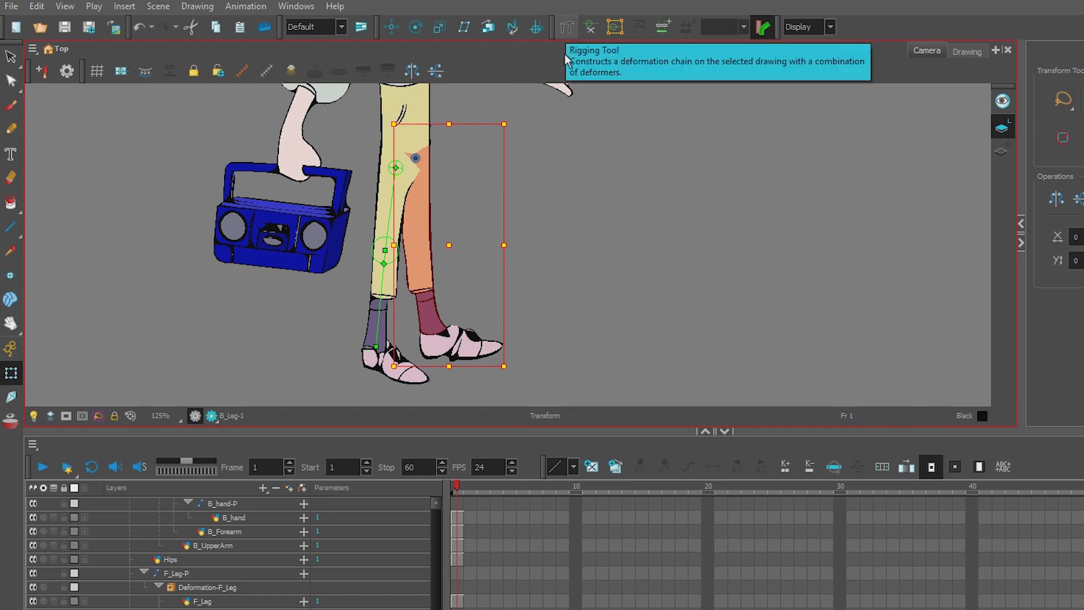
pyautogui.moveTo(569, 29)
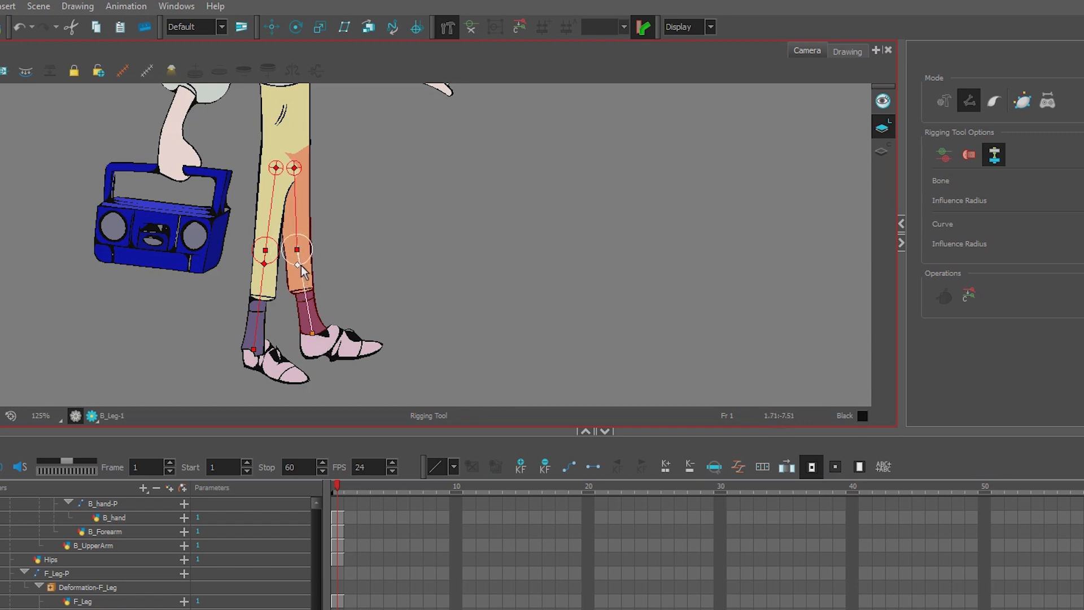
pyautogui.moveTo(296, 267); pyautogui.dragTo(298, 251)
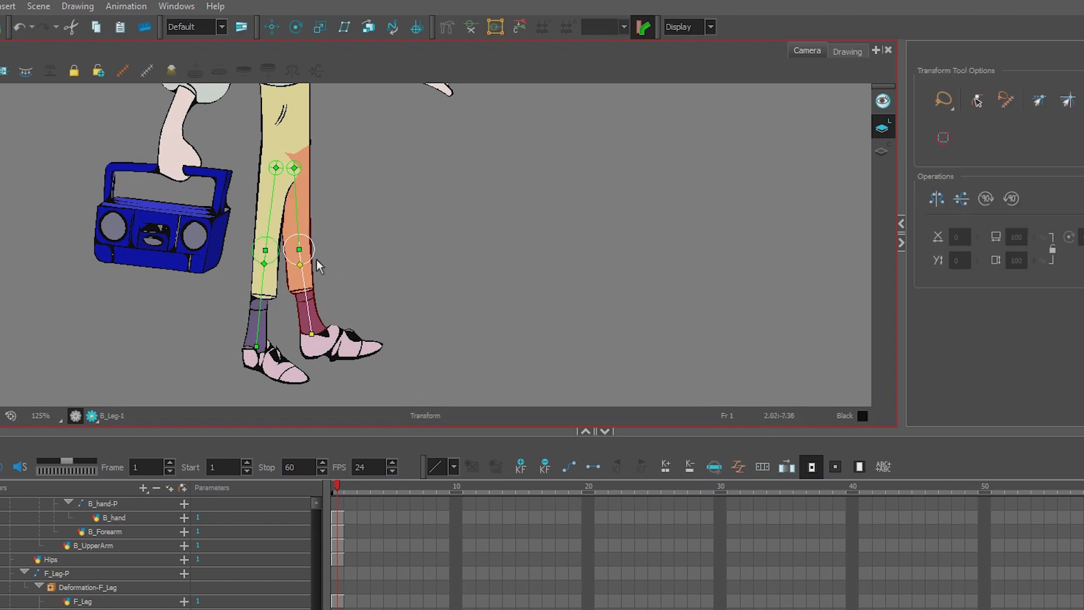
# Bend the back leg at the knee to test its bones, then straighten it again.
pyautogui.moveTo(298, 248); pyautogui.dragTo(298, 270)
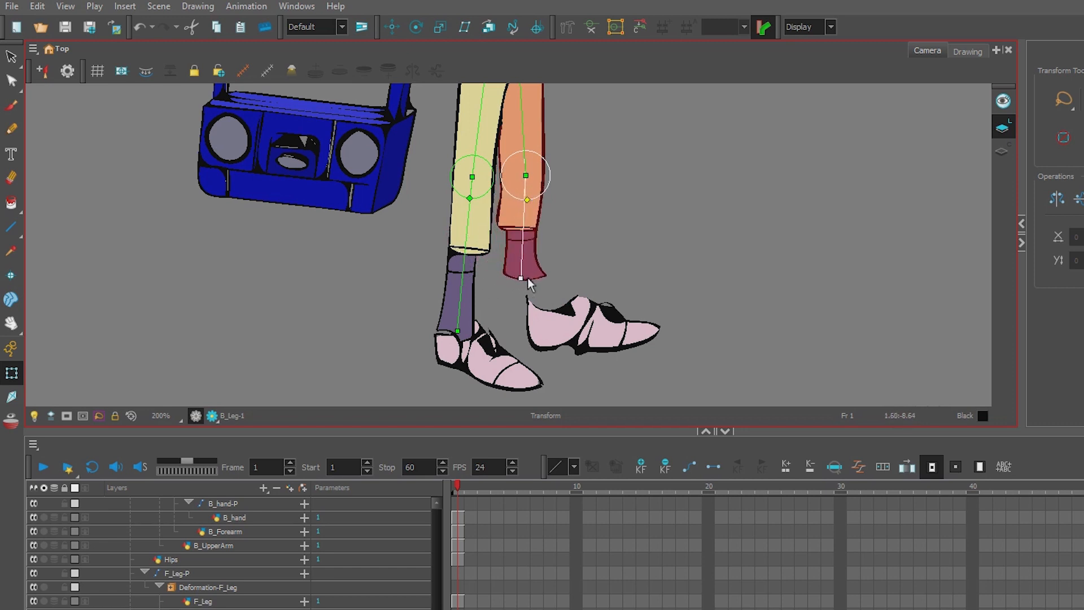
pyautogui.moveTo(523, 277); pyautogui.dragTo(557, 318)
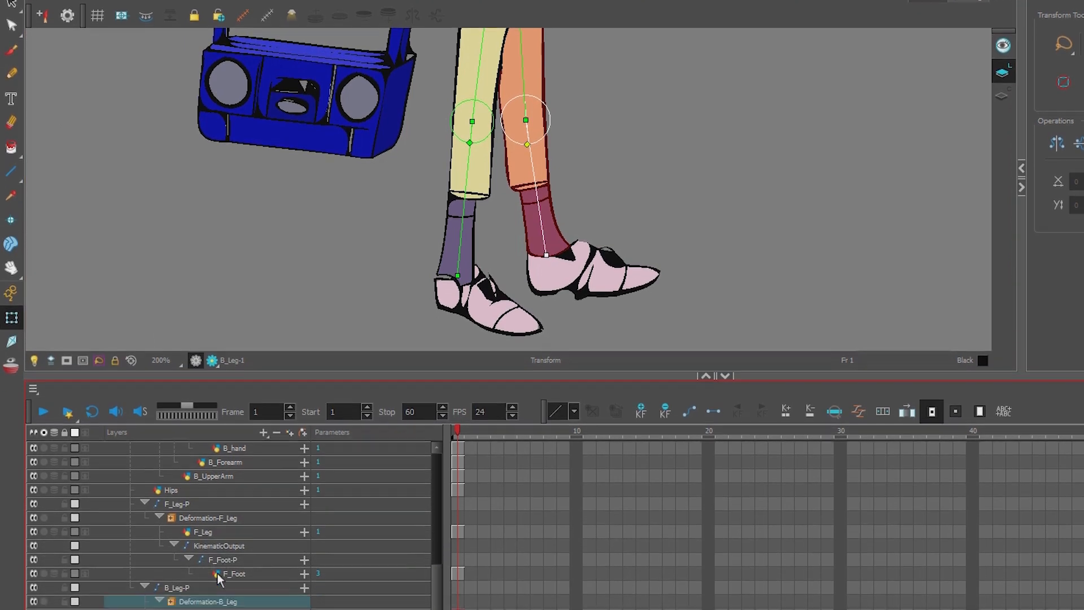
# Parent B_Foot-P to KinematicOutput_1 under Deformation-B_Leg and swing the back lower leg to verify the shoe follows.
pyautogui.click(192, 586)
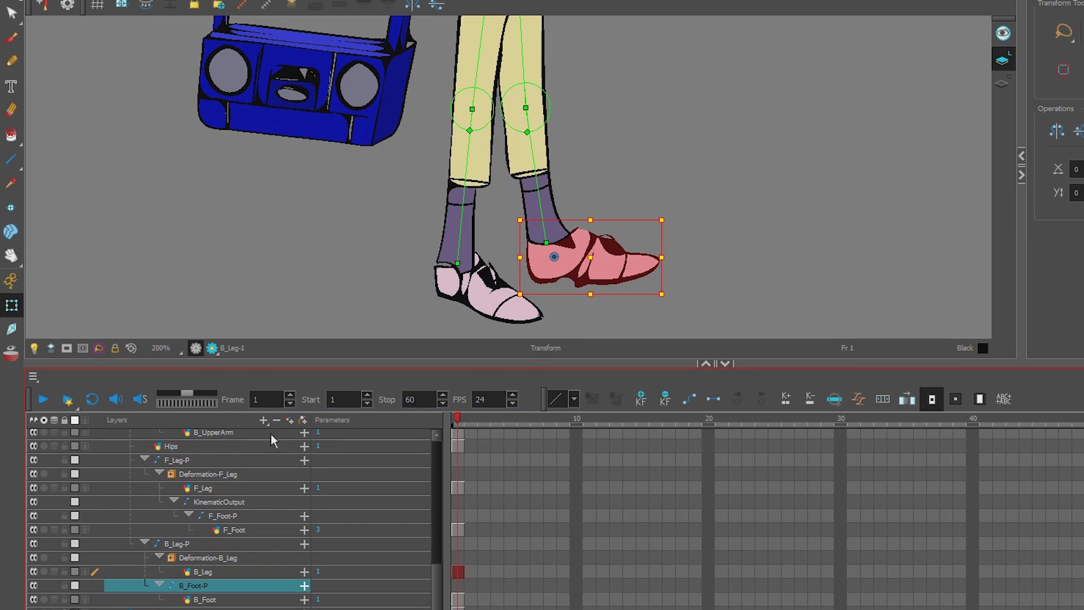
pyautogui.click(264, 420)
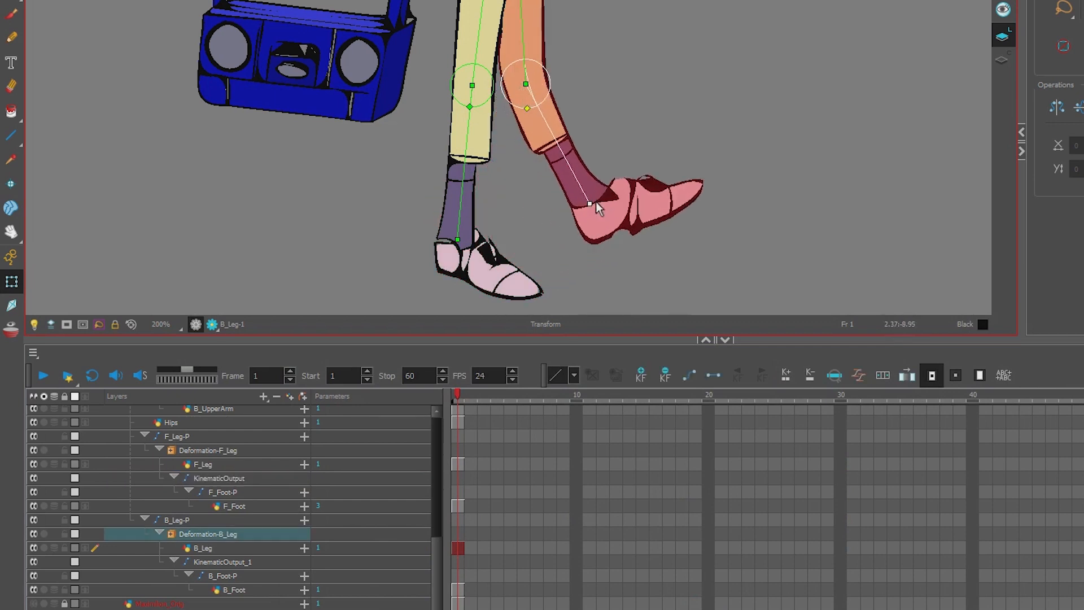
pyautogui.moveTo(588, 202); pyautogui.dragTo(532, 210)
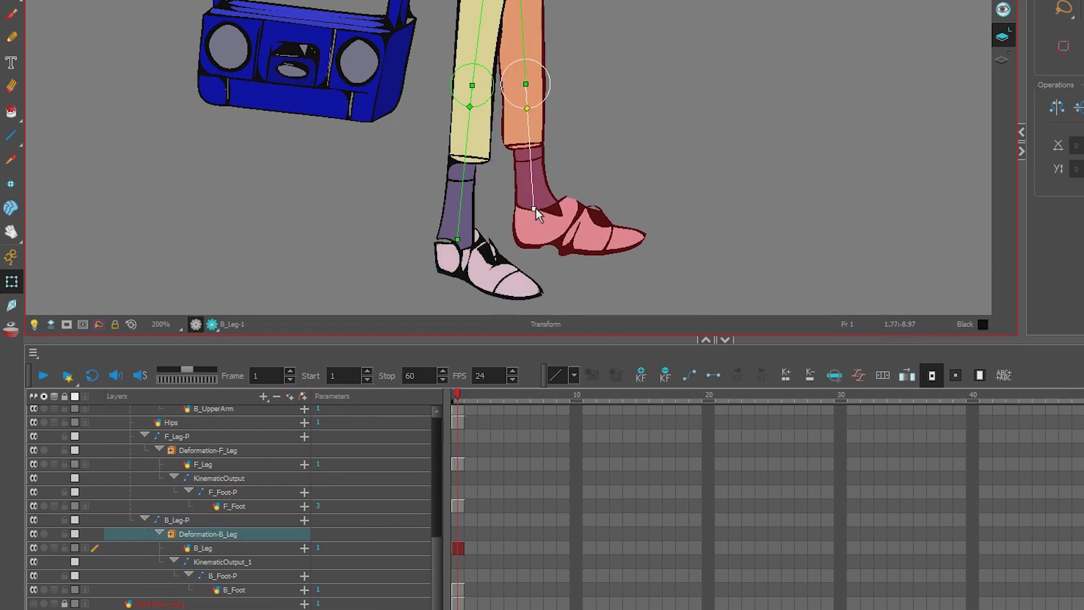
pyautogui.click(228, 589)
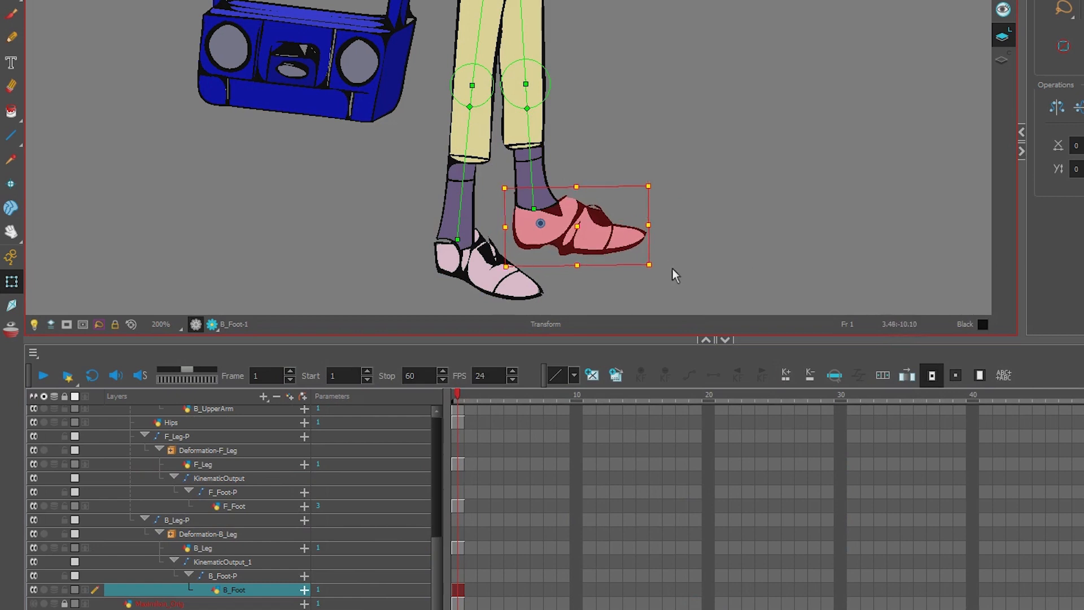